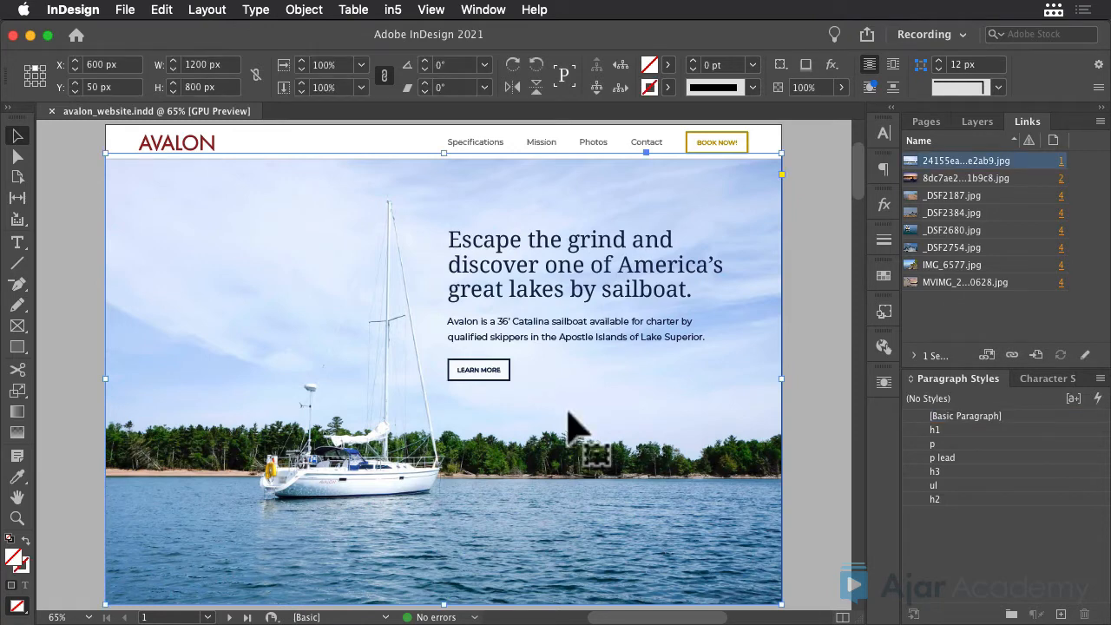
# Open the in5 Interactive Widgets list for the sailboat hero frame
pyautogui.click(393, 9)
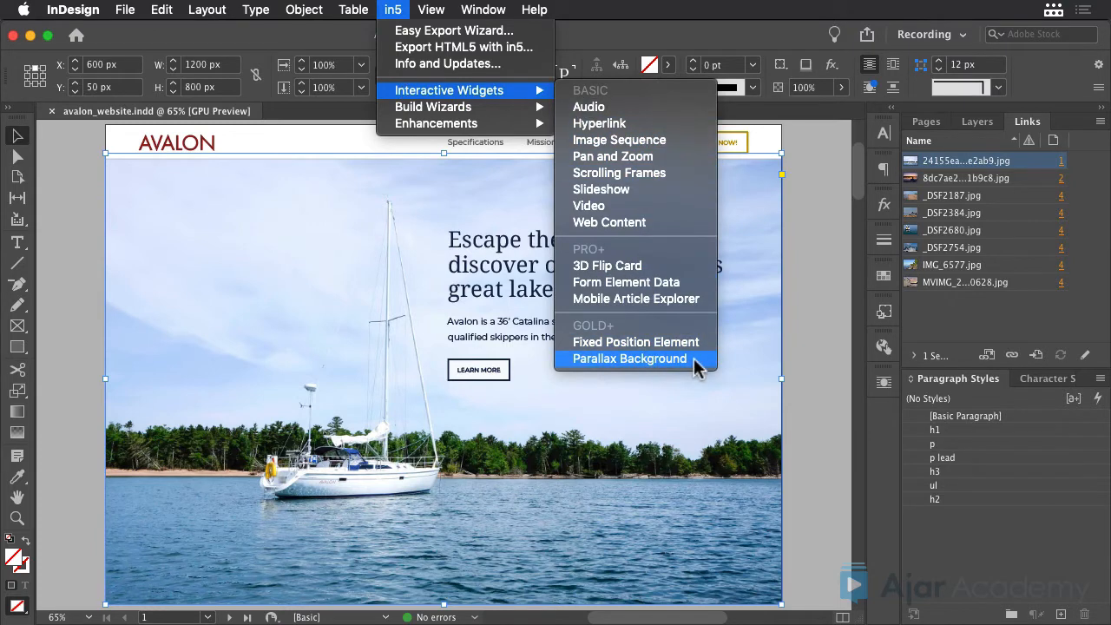
# Choose Parallax Background, enabling 'Make this element a Parallax Background' and 'Size to Window'
pyautogui.click(630, 358)
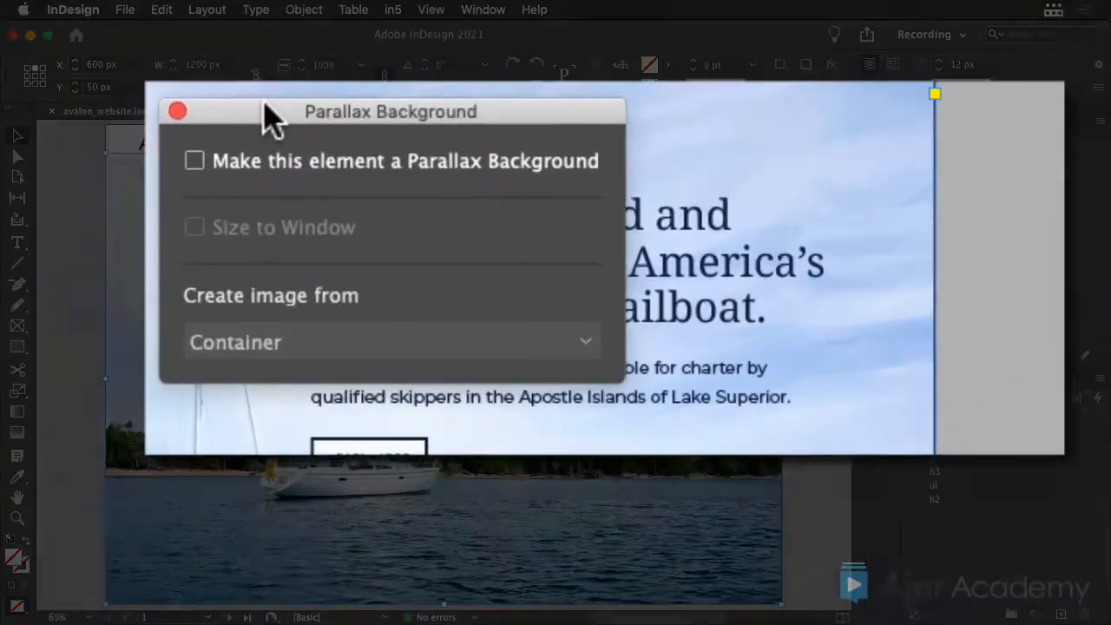
pyautogui.click(193, 160)
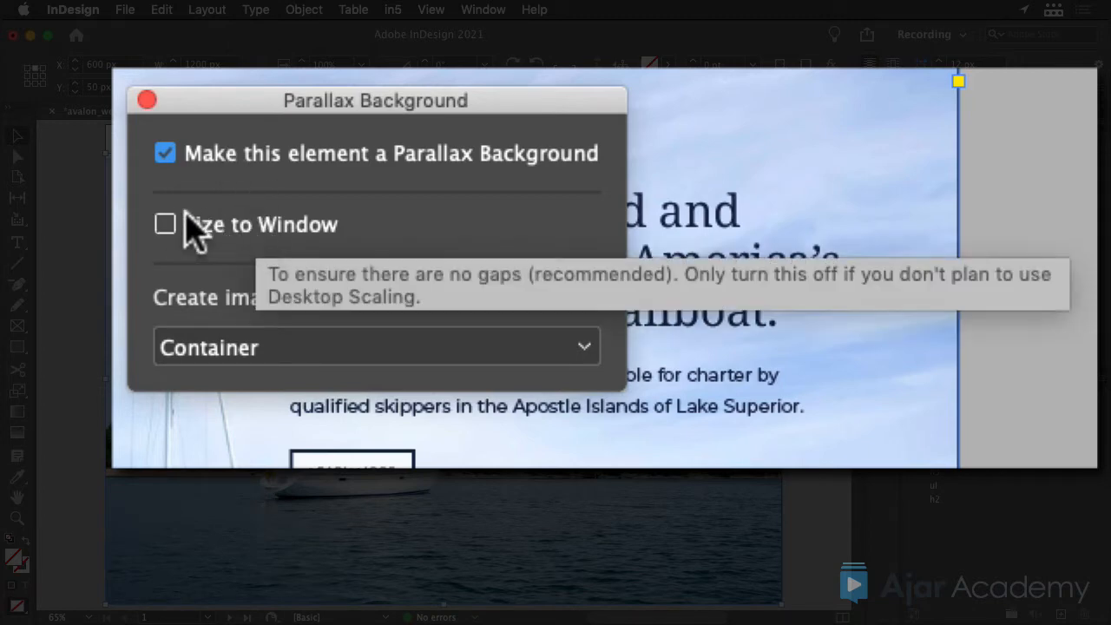
pyautogui.click(165, 224)
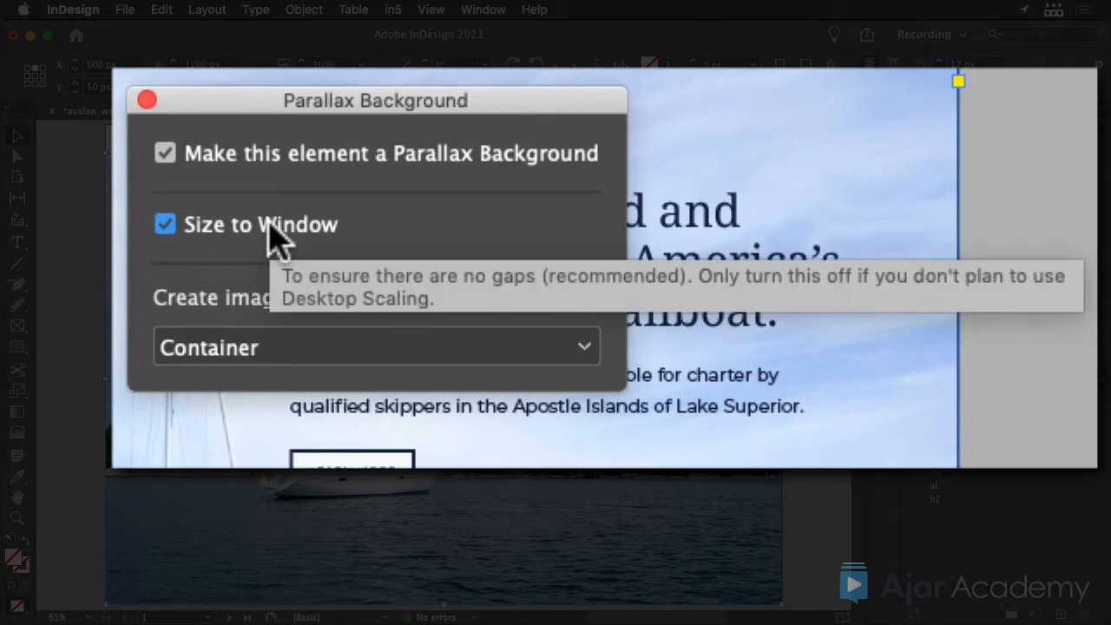
pyautogui.moveTo(277, 243)
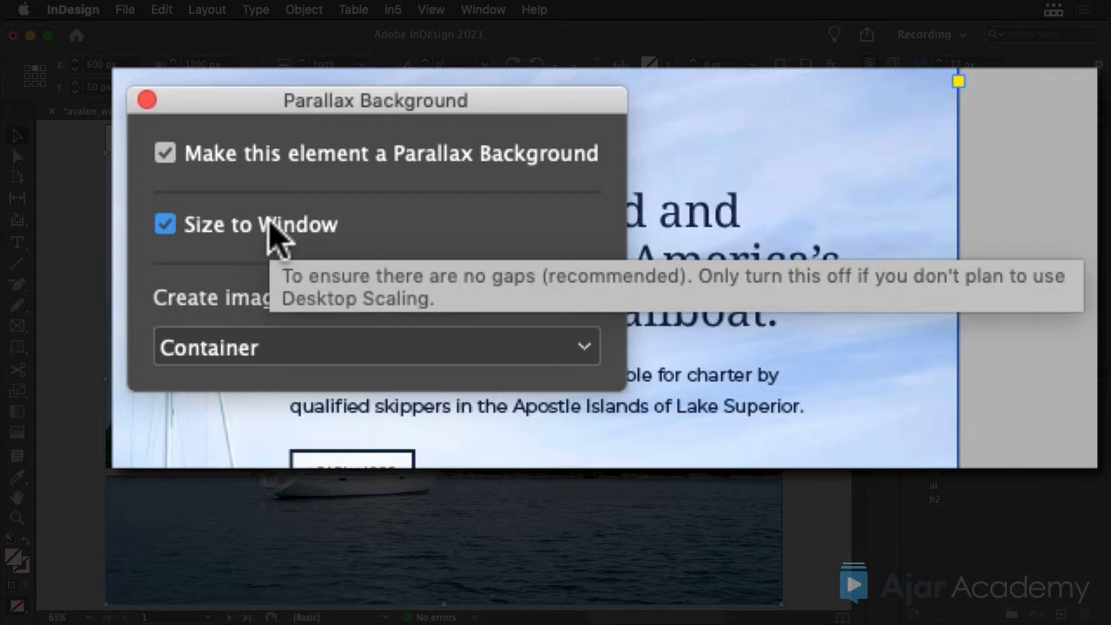
pyautogui.moveTo(330, 321)
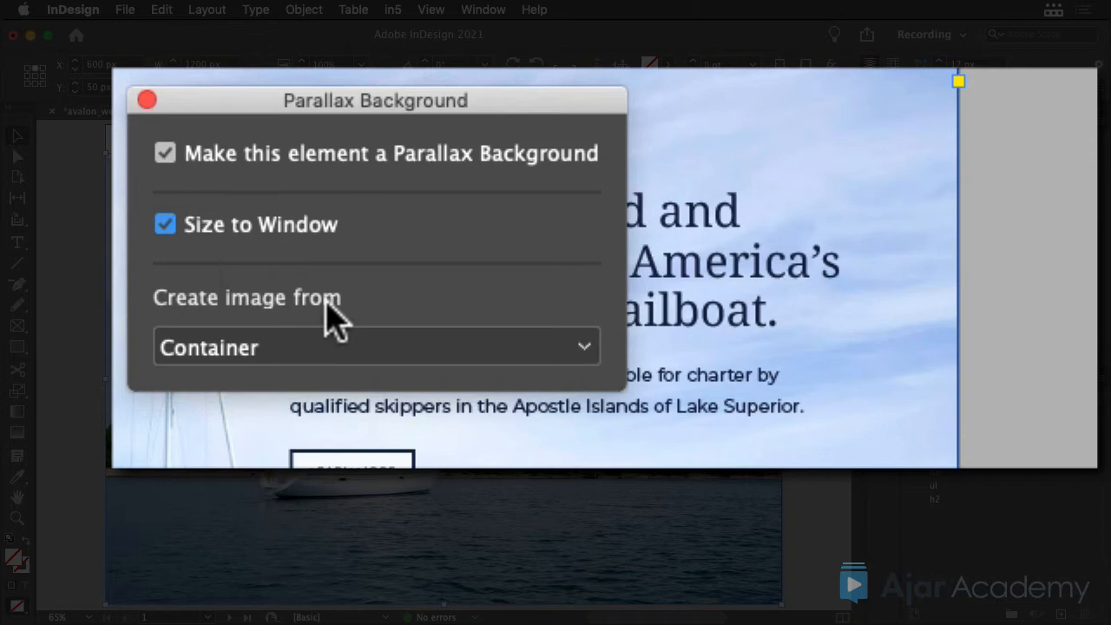
# Set 'Create image from' to Container and close the Parallax Background dialog
pyautogui.click(376, 348)
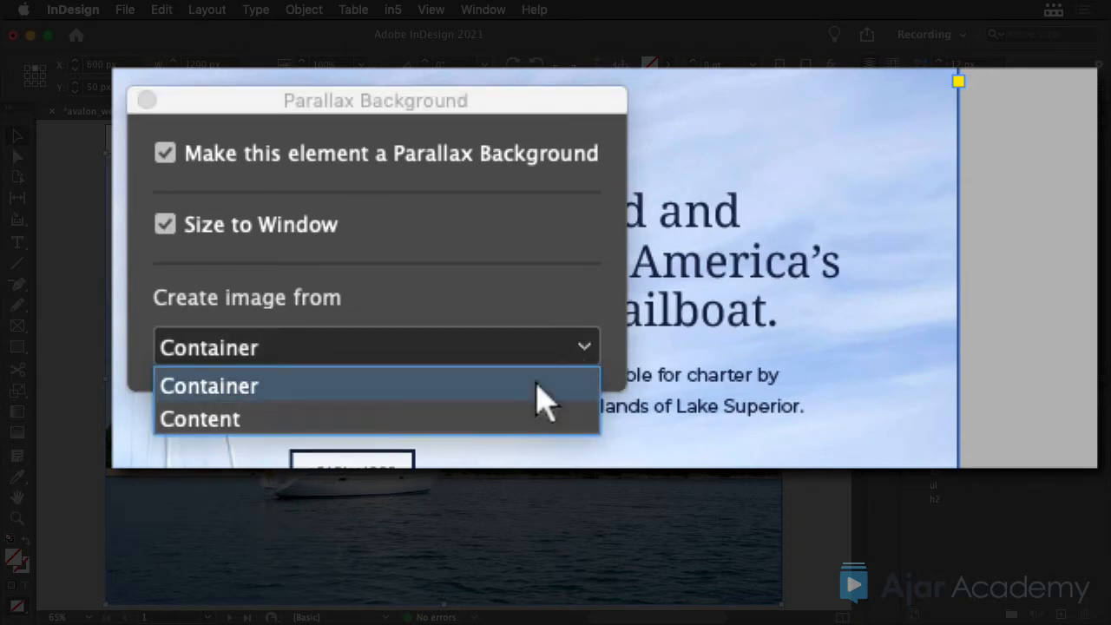
pyautogui.click(209, 385)
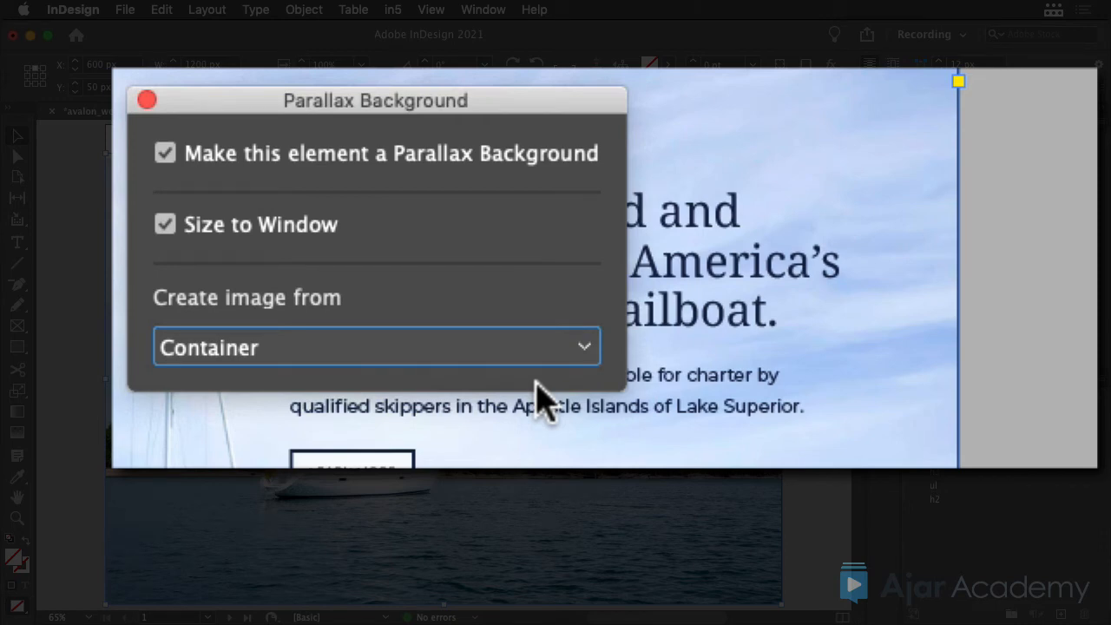
pyautogui.moveTo(430, 334)
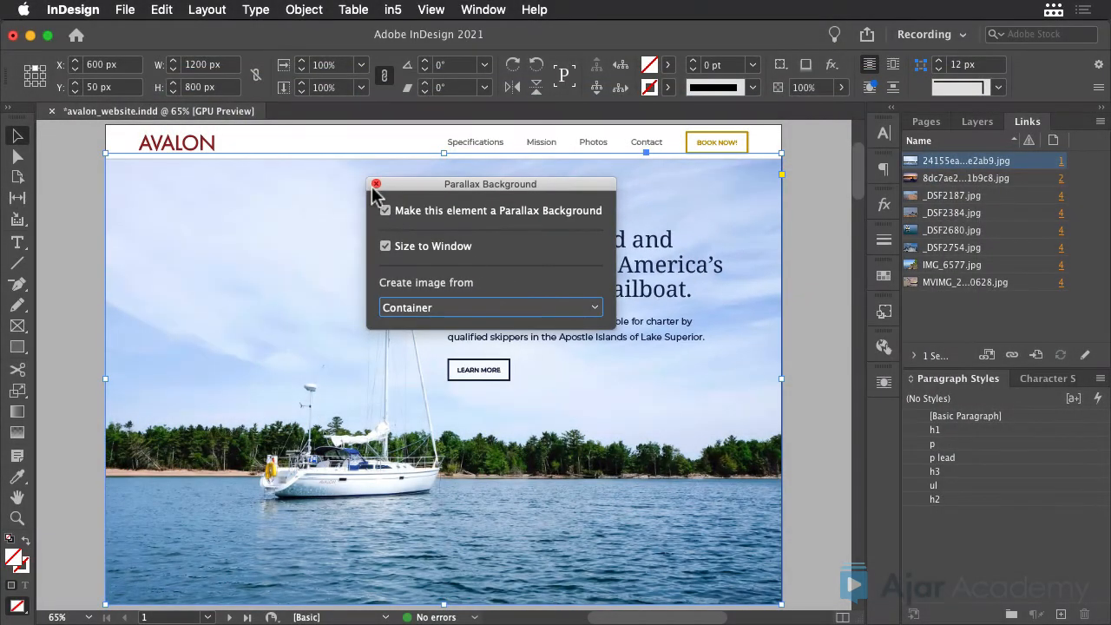
pyautogui.click(393, 9)
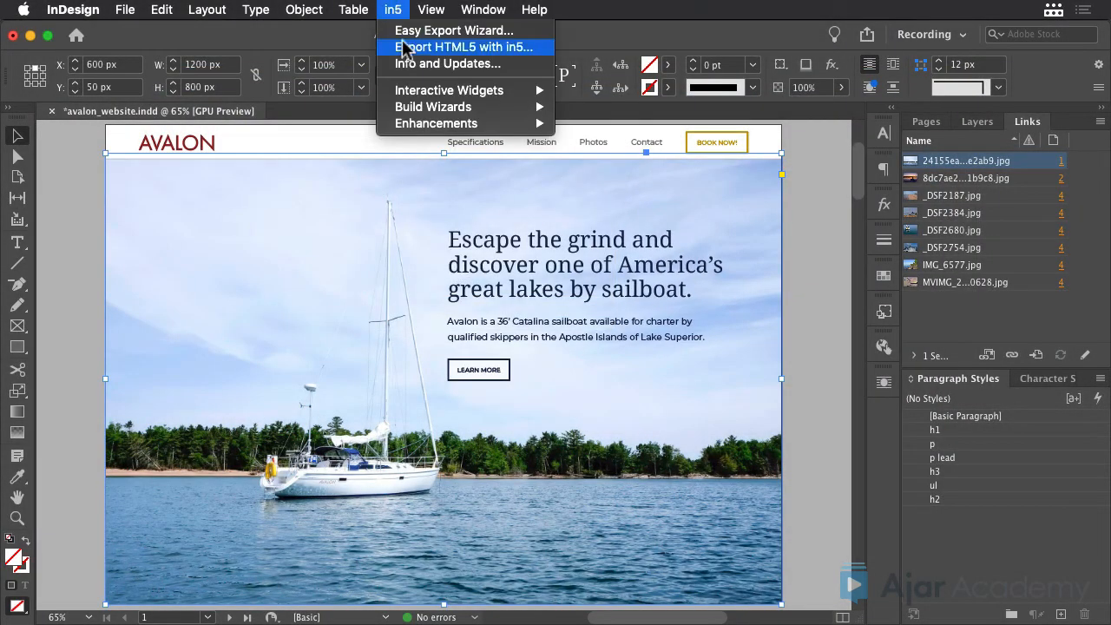
# Export with in5 using Borderless Page Scroll (Vertical) and Web output
pyautogui.click(463, 47)
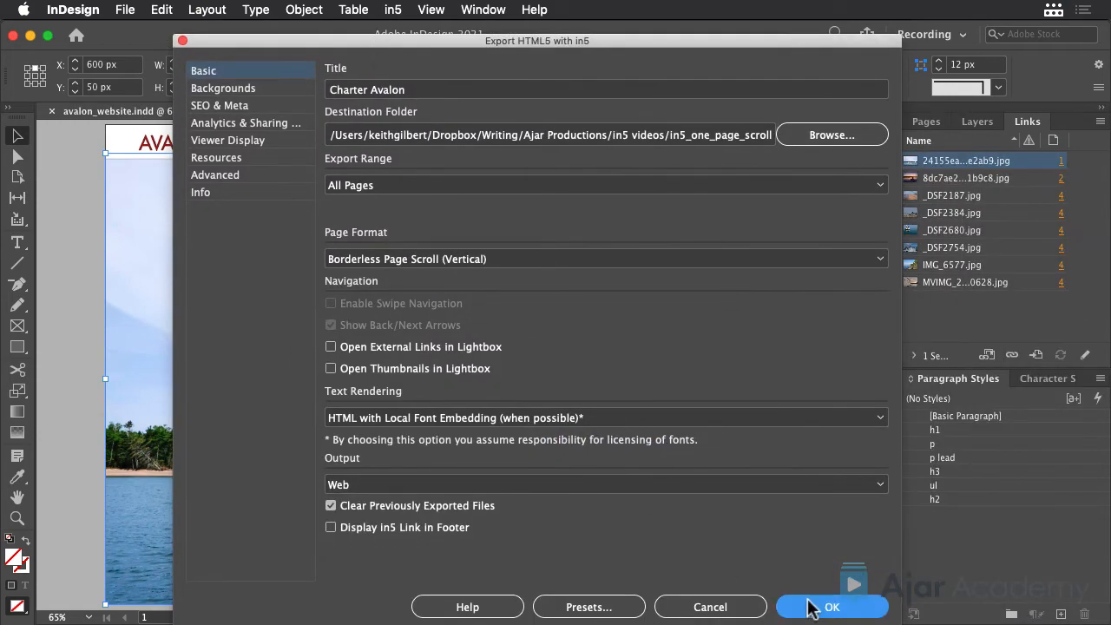
pyautogui.click(831, 606)
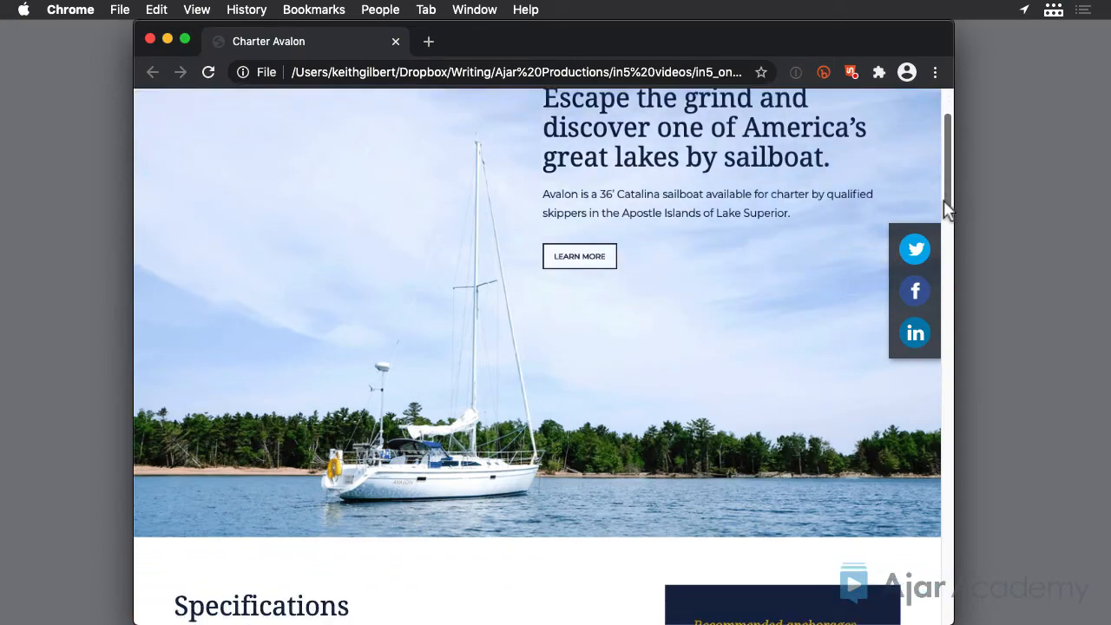
pyautogui.scroll(-3)
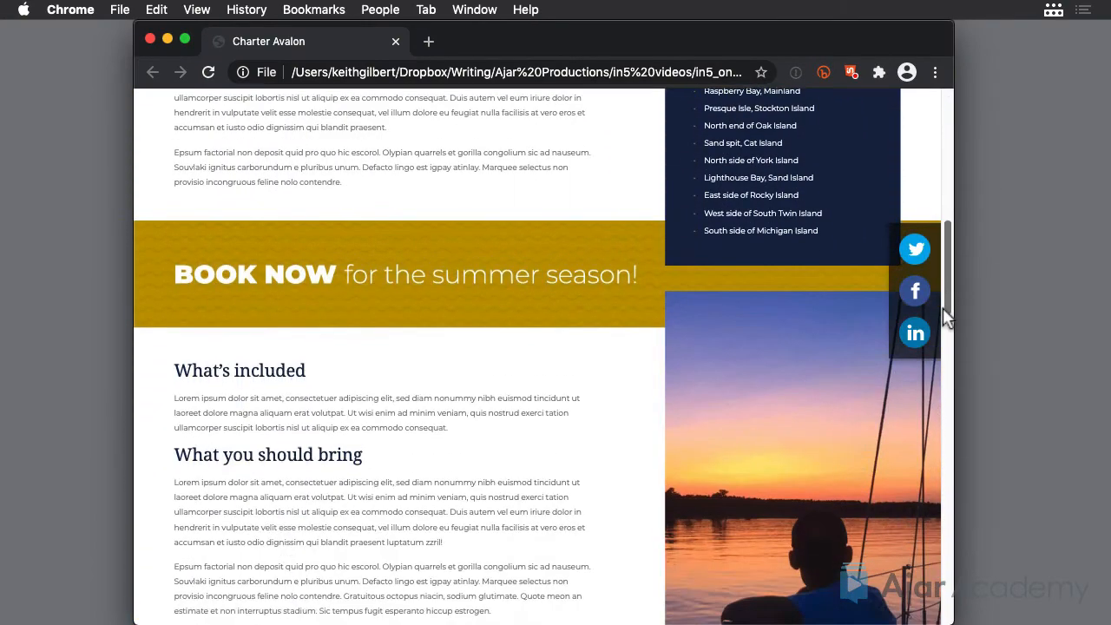
pyautogui.scroll(3)
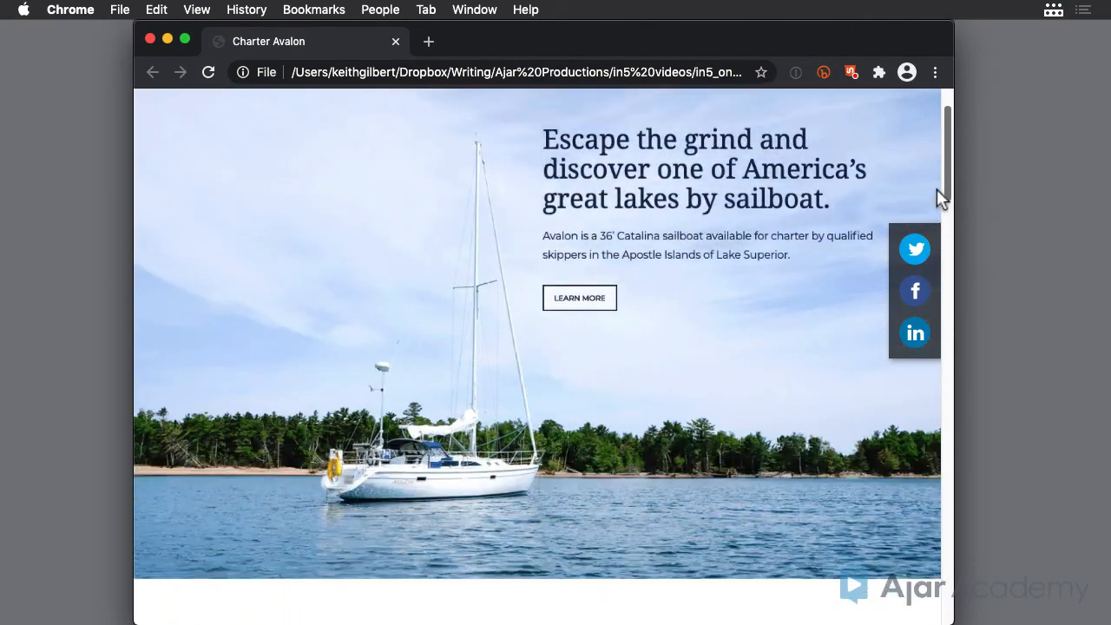